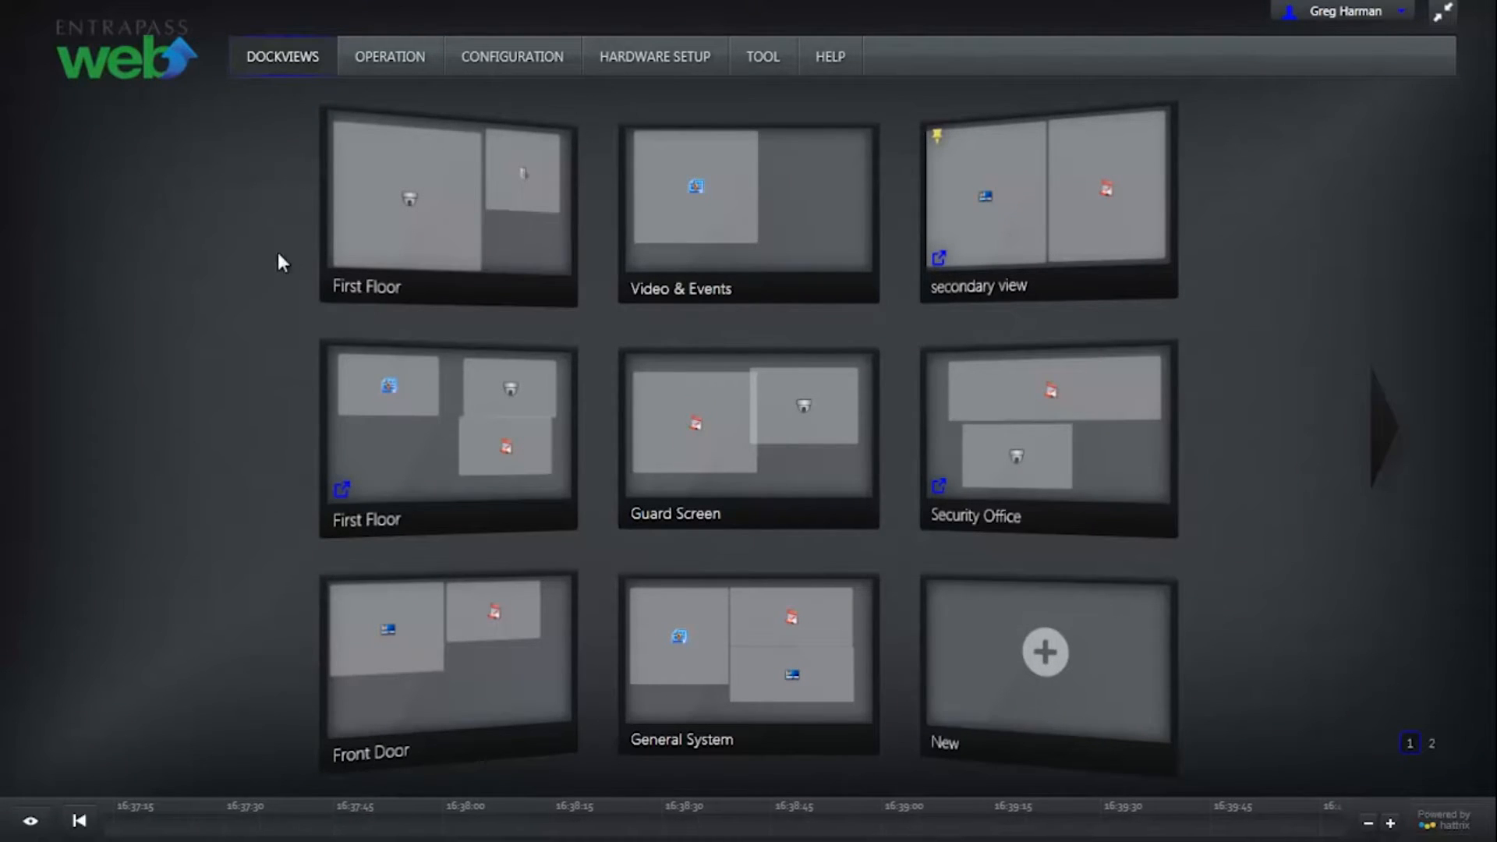
# Step: Go to the Maps page from the OPERATION menu
pyautogui.click(389, 56)
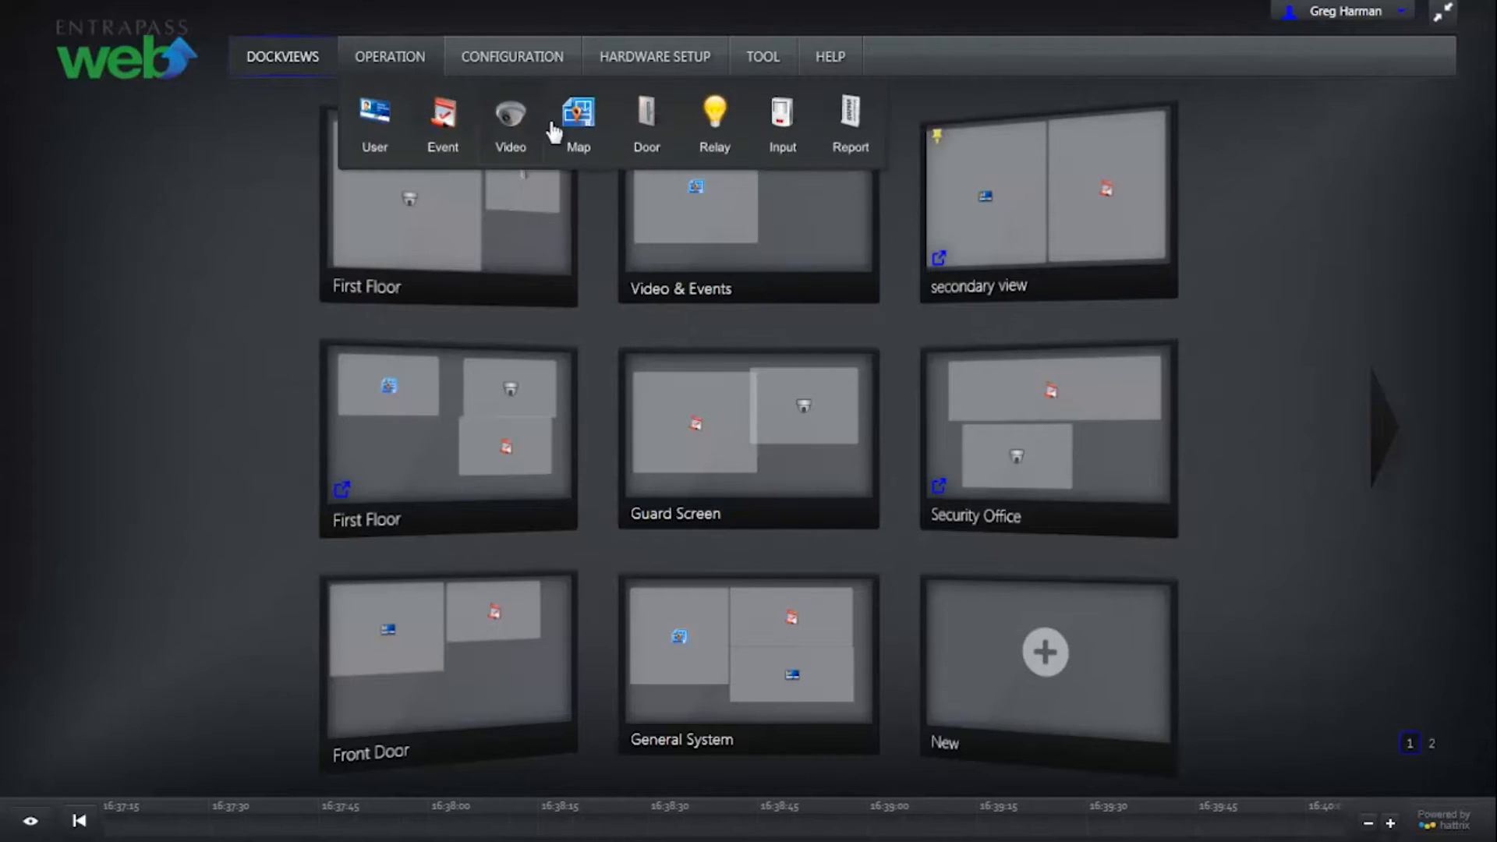
pyautogui.click(577, 114)
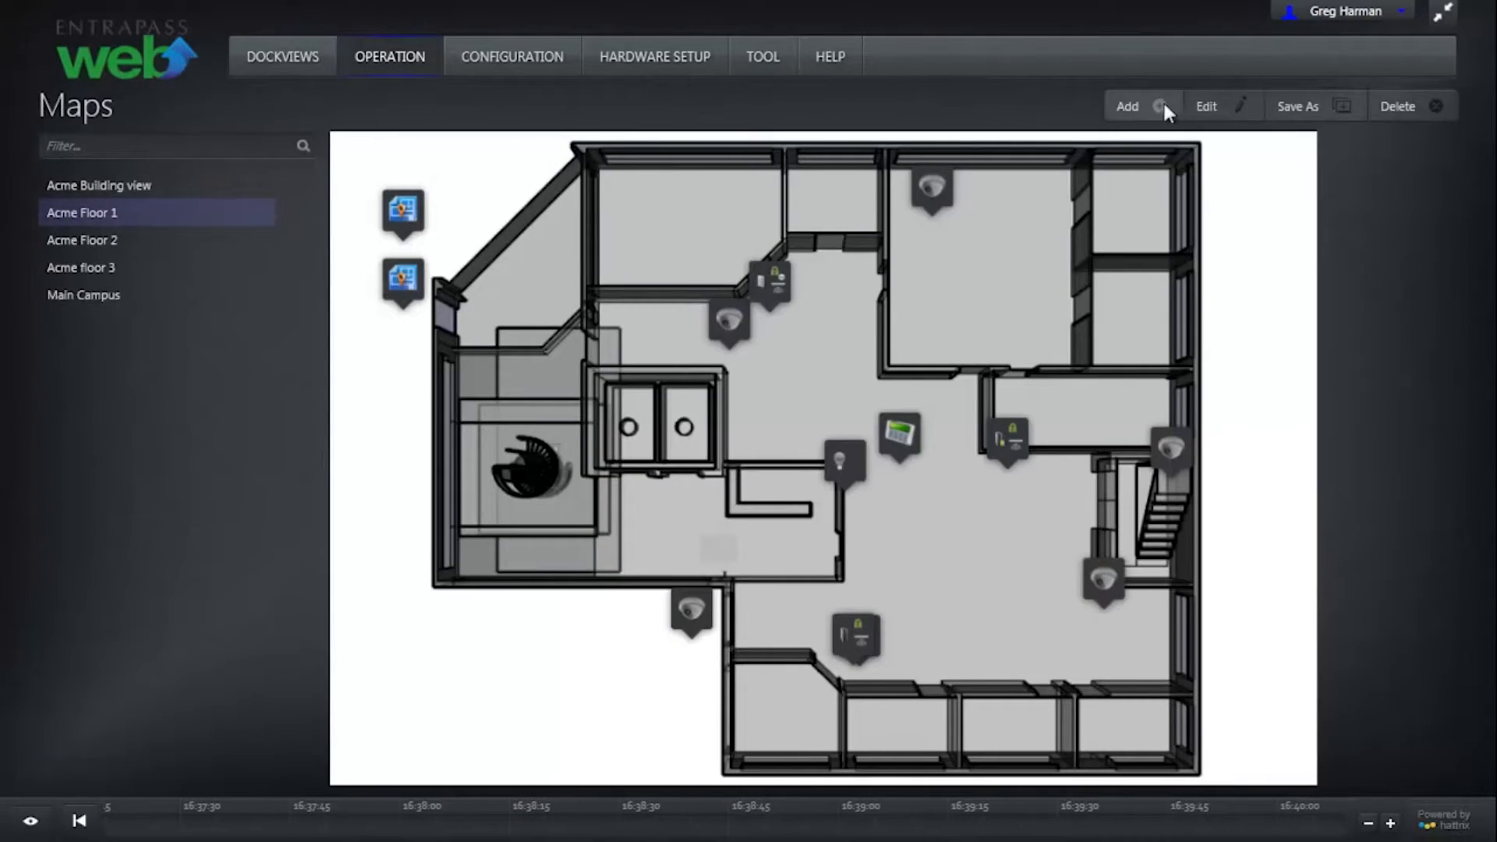
# Step: Add a new map named 'First Floor'
pyautogui.click(1127, 106)
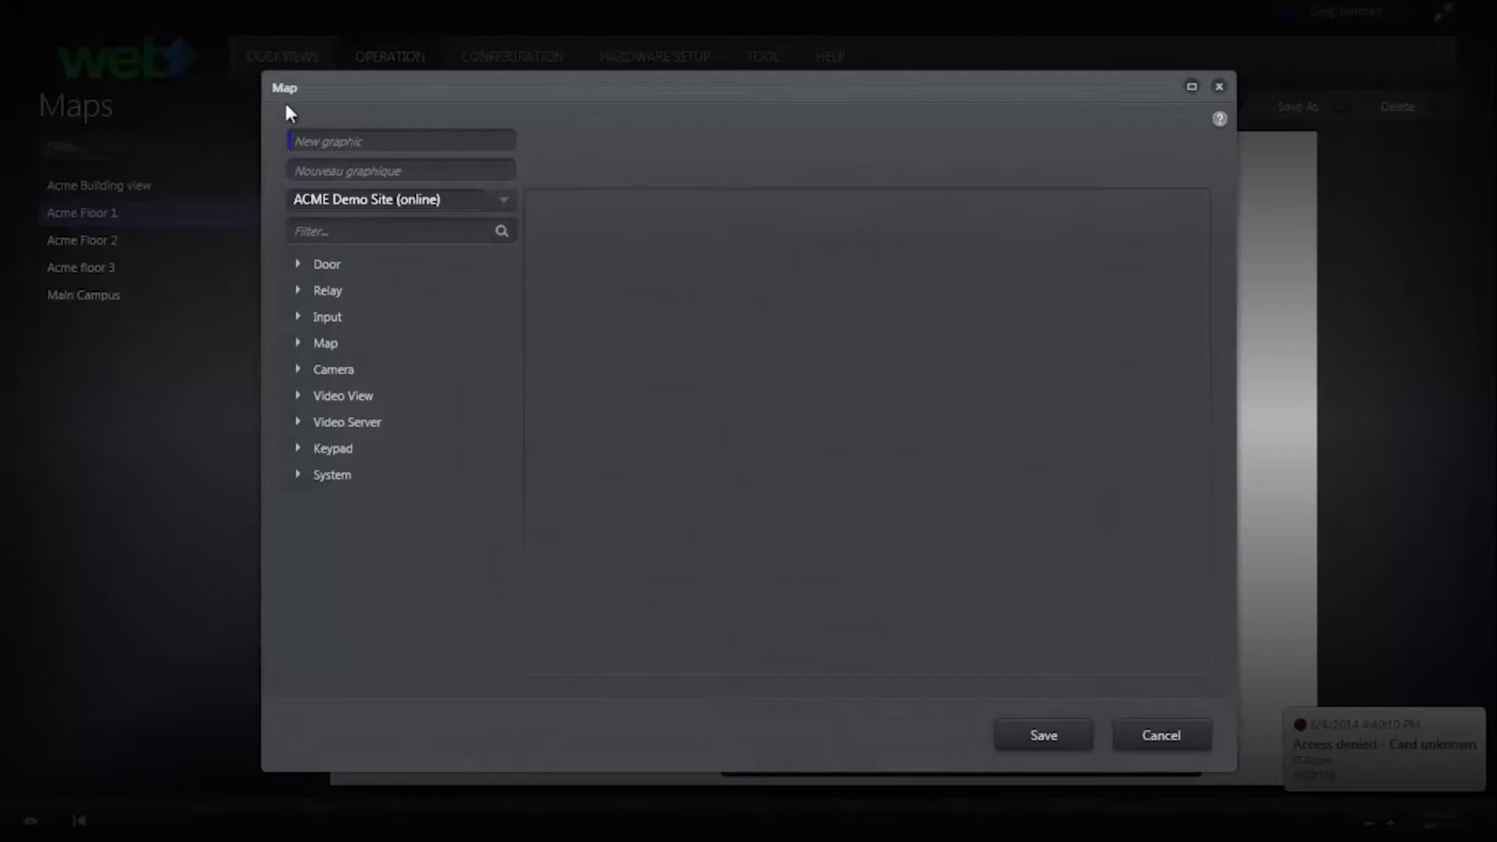
pyautogui.click(400, 140)
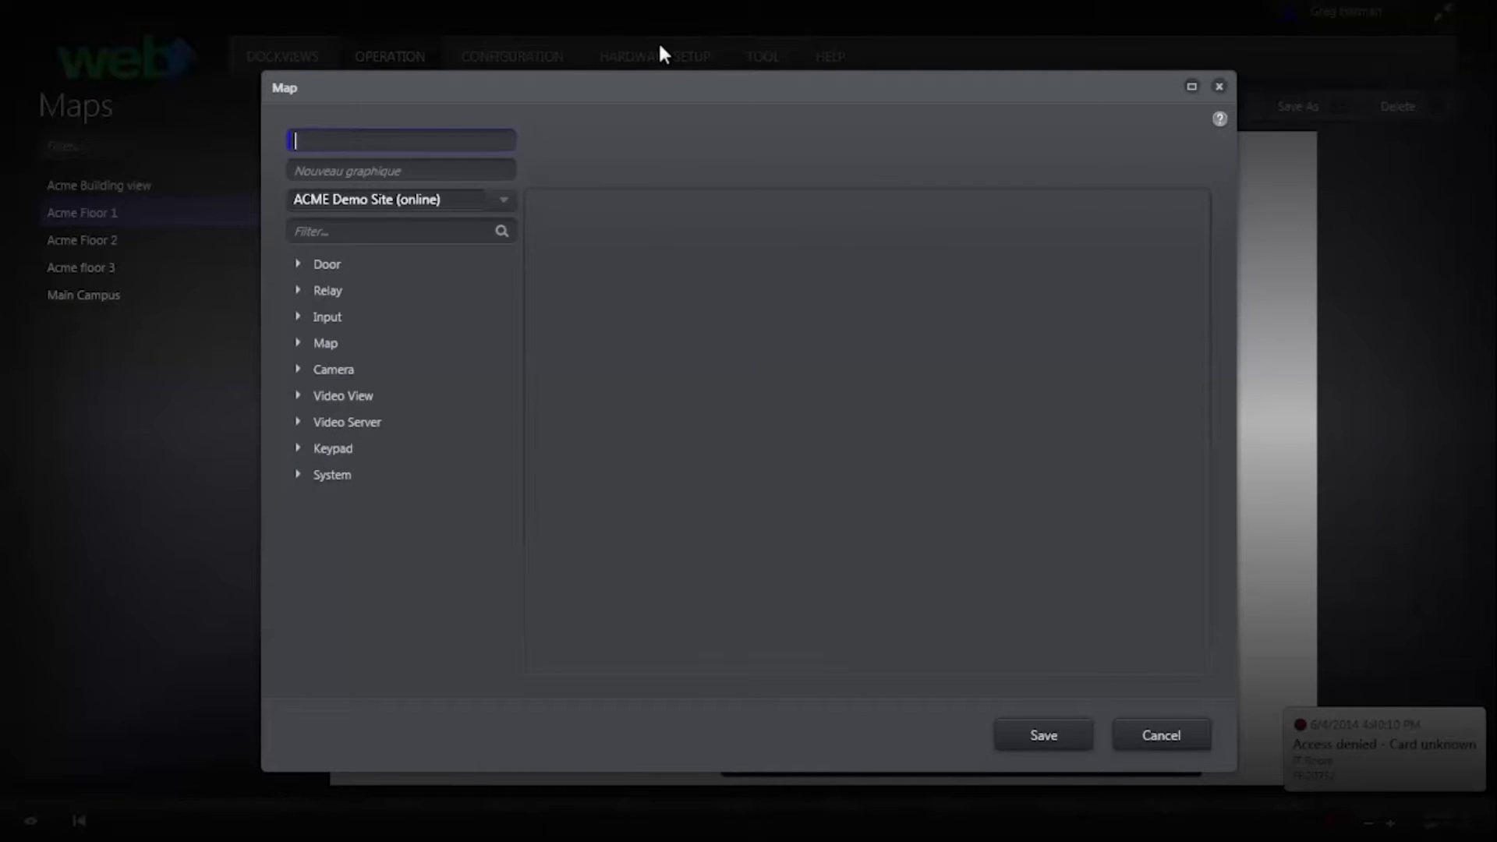
pyautogui.write('F')
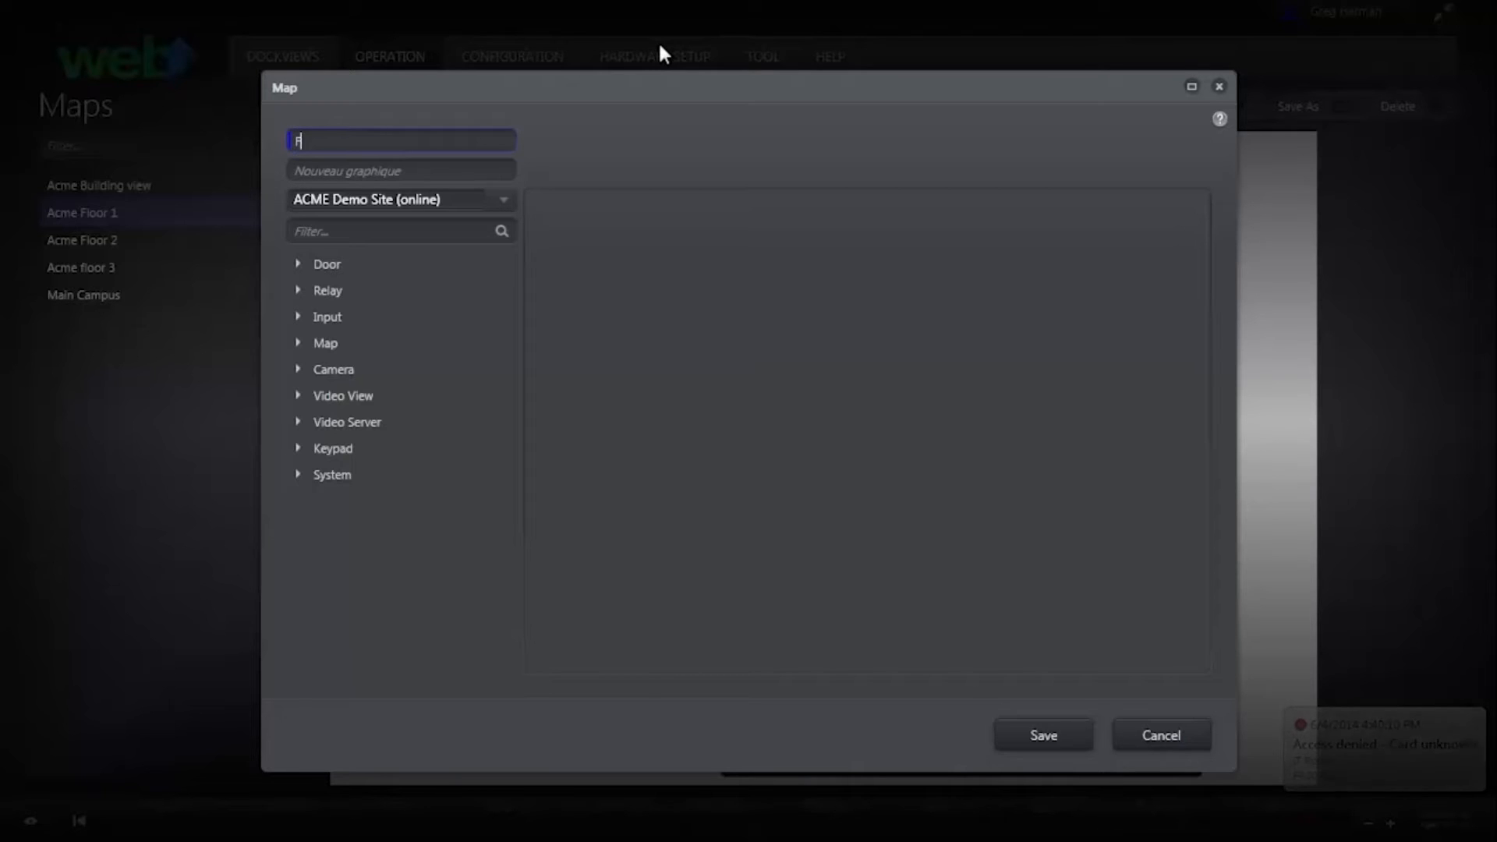
pyautogui.write('irst Floor')
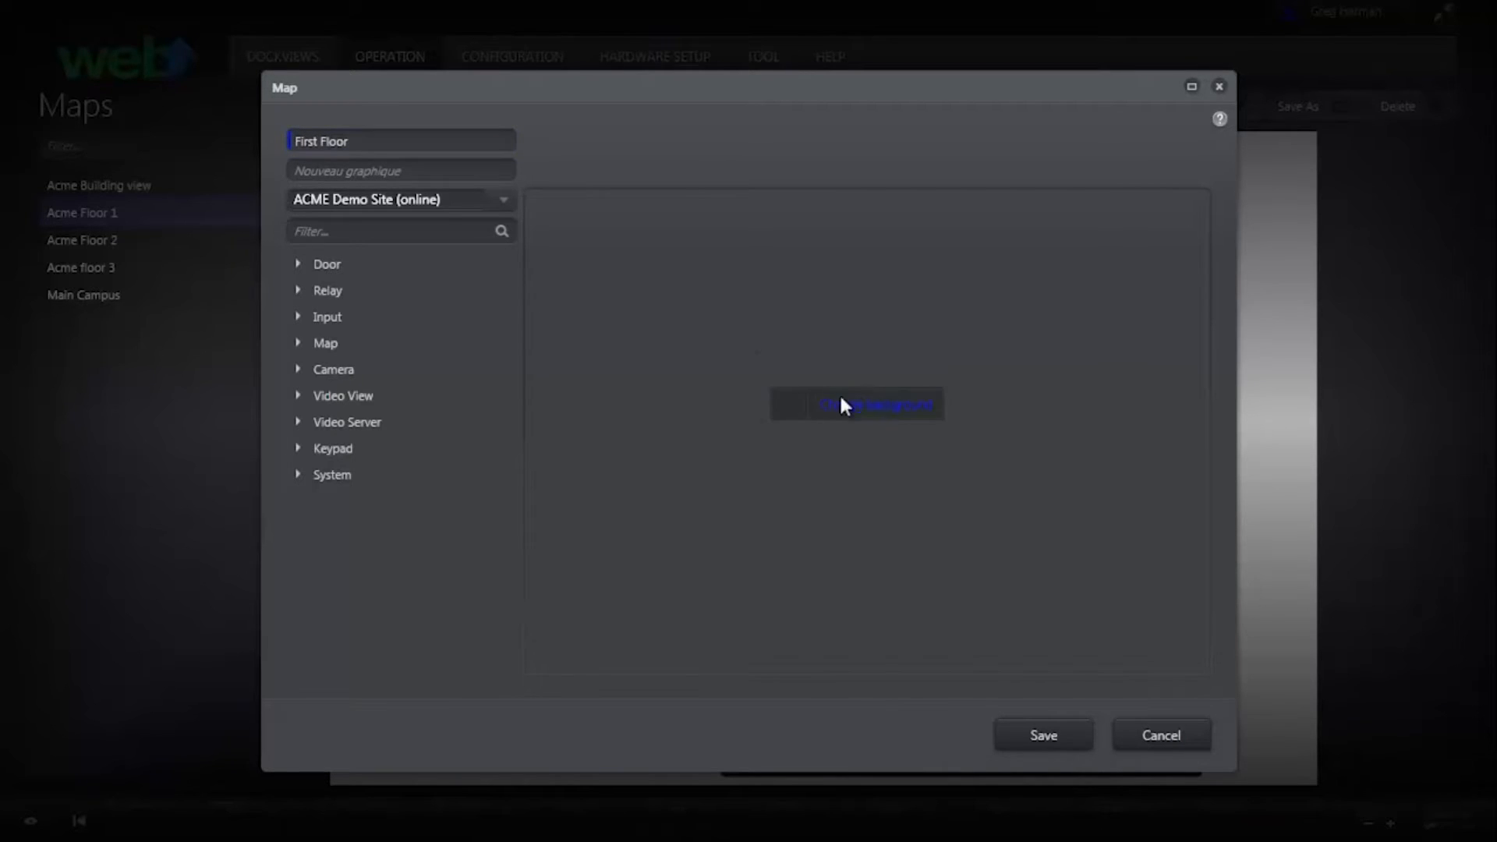
# Step: Load floorplan2.PNG as the map's background image
pyautogui.click(856, 404)
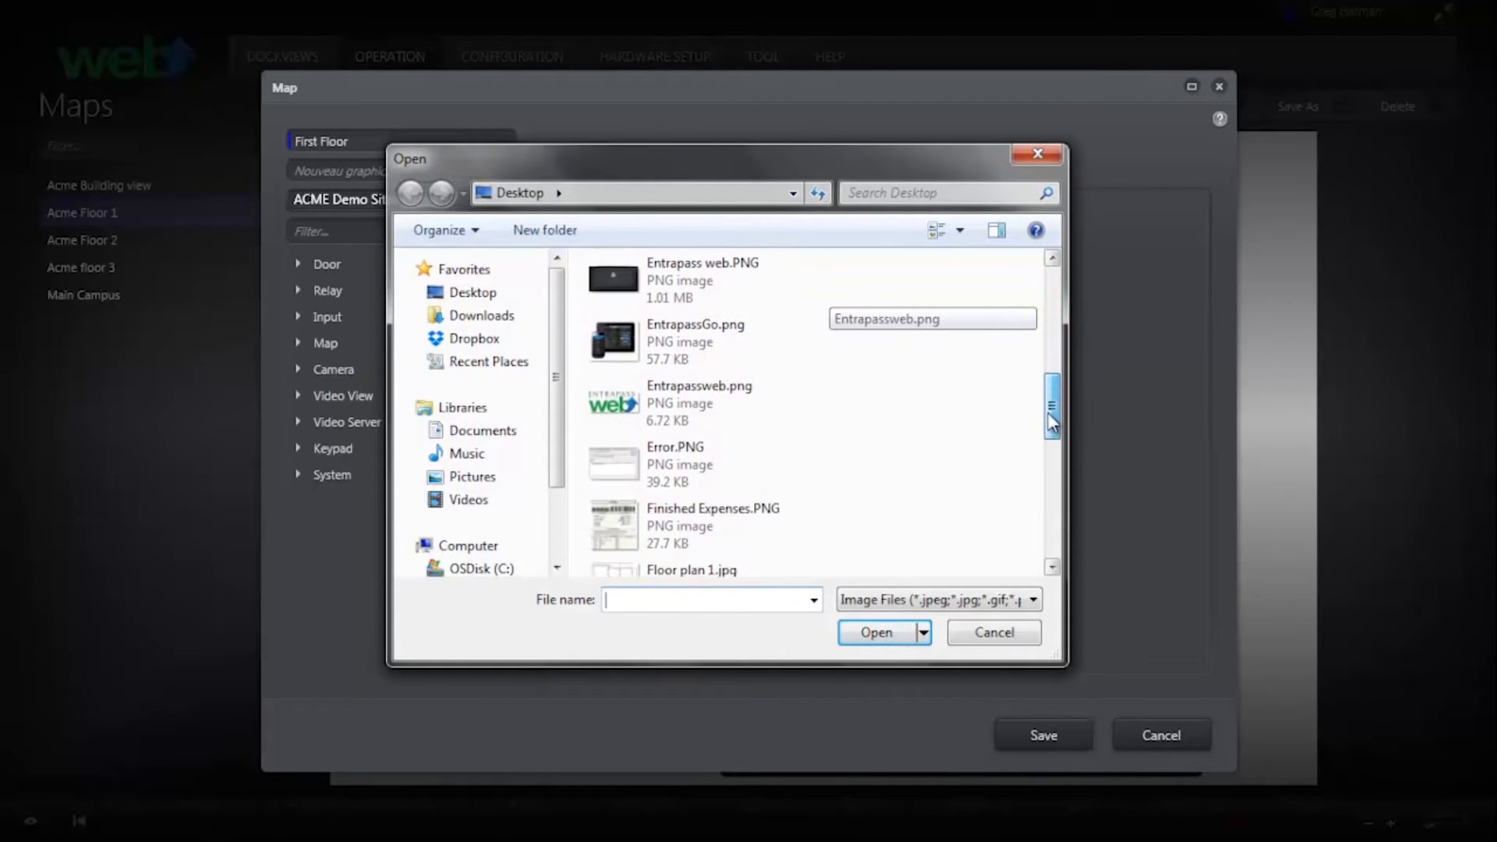
pyautogui.scroll(-3)
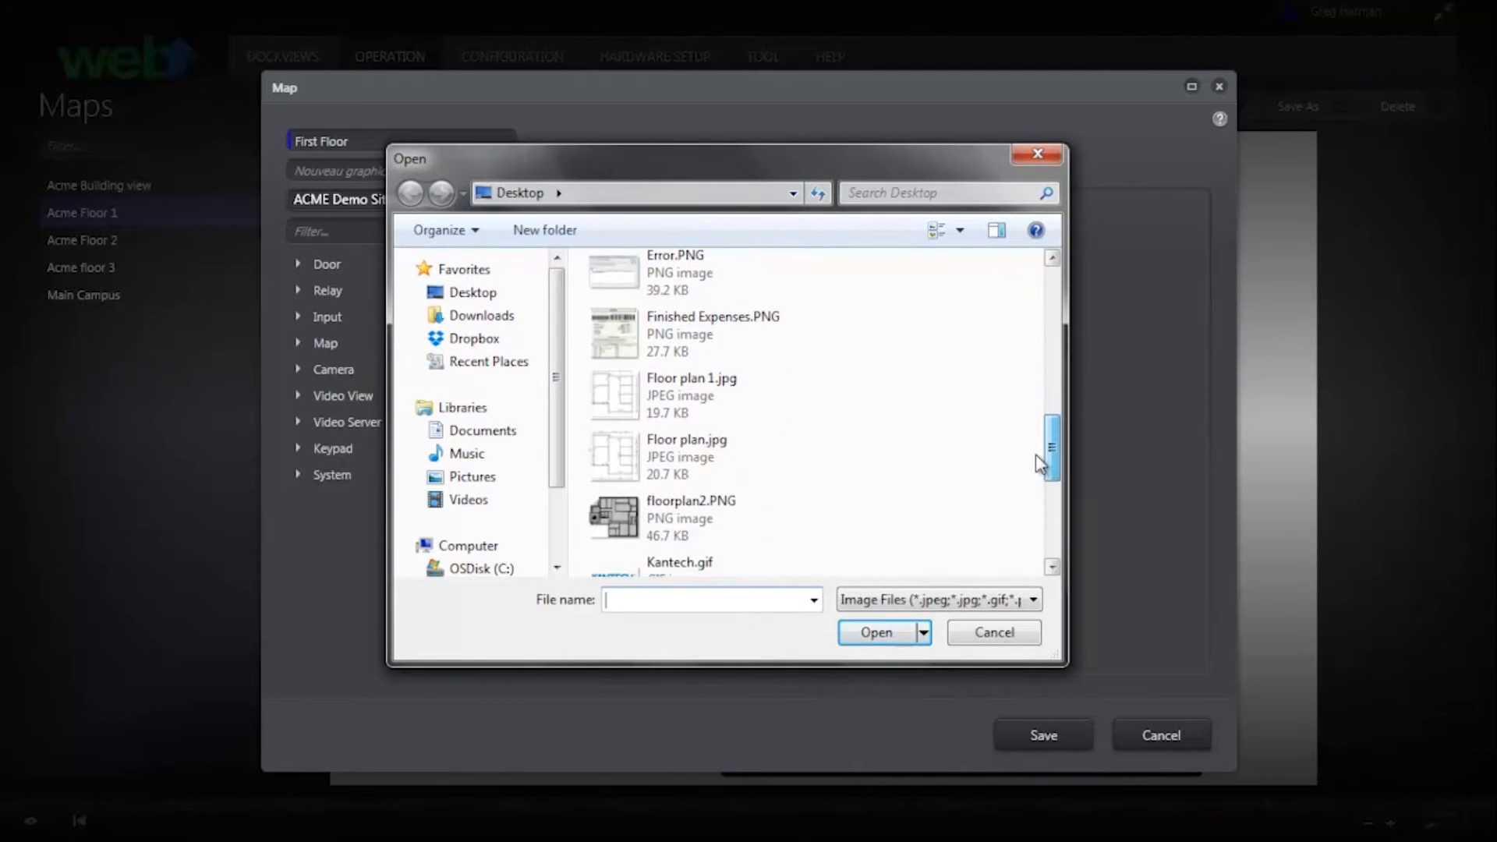
pyautogui.click(691, 518)
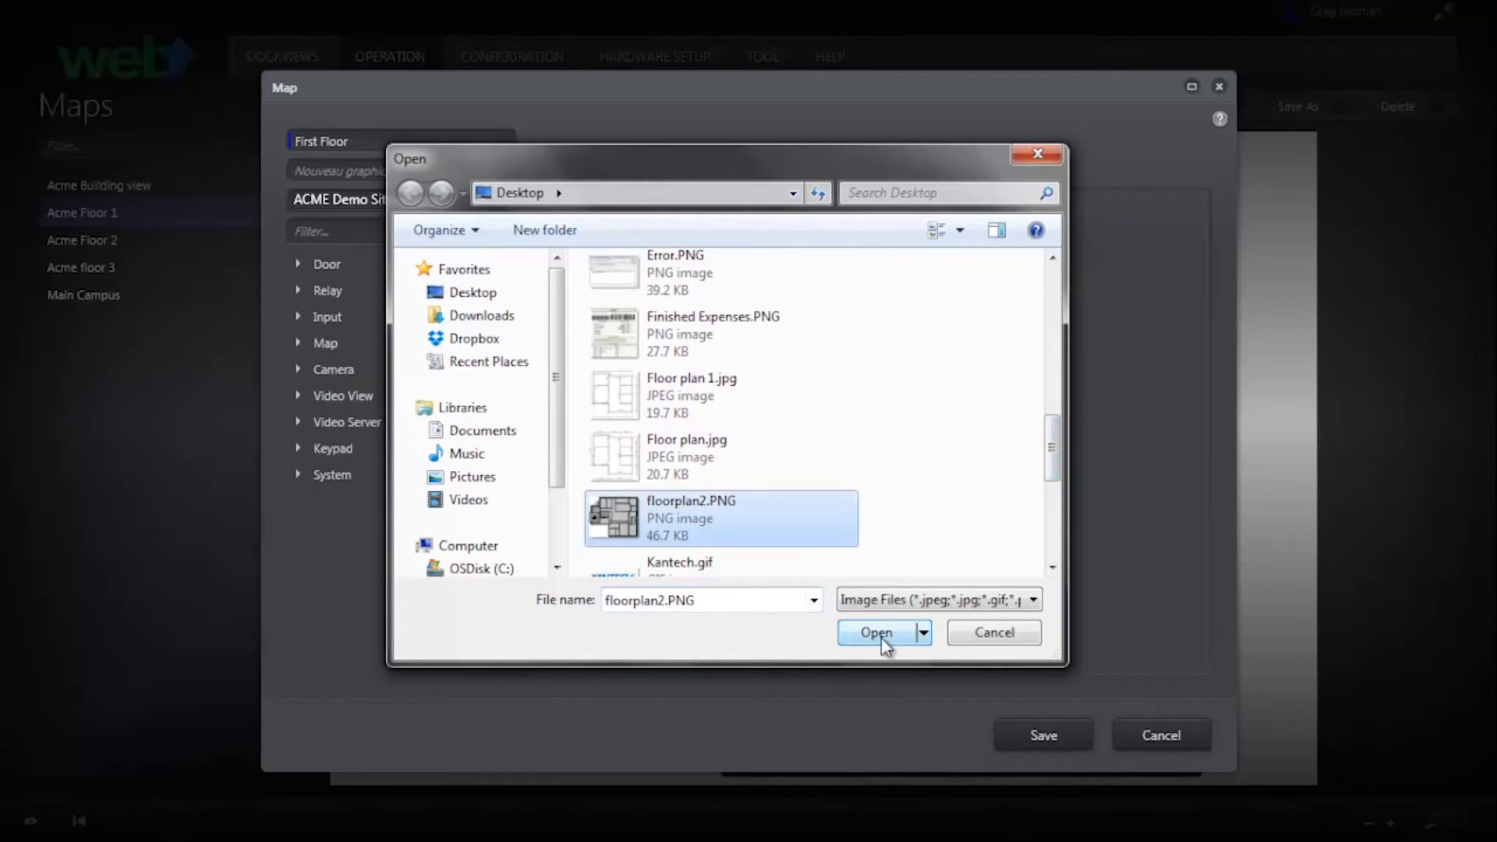
pyautogui.click(875, 632)
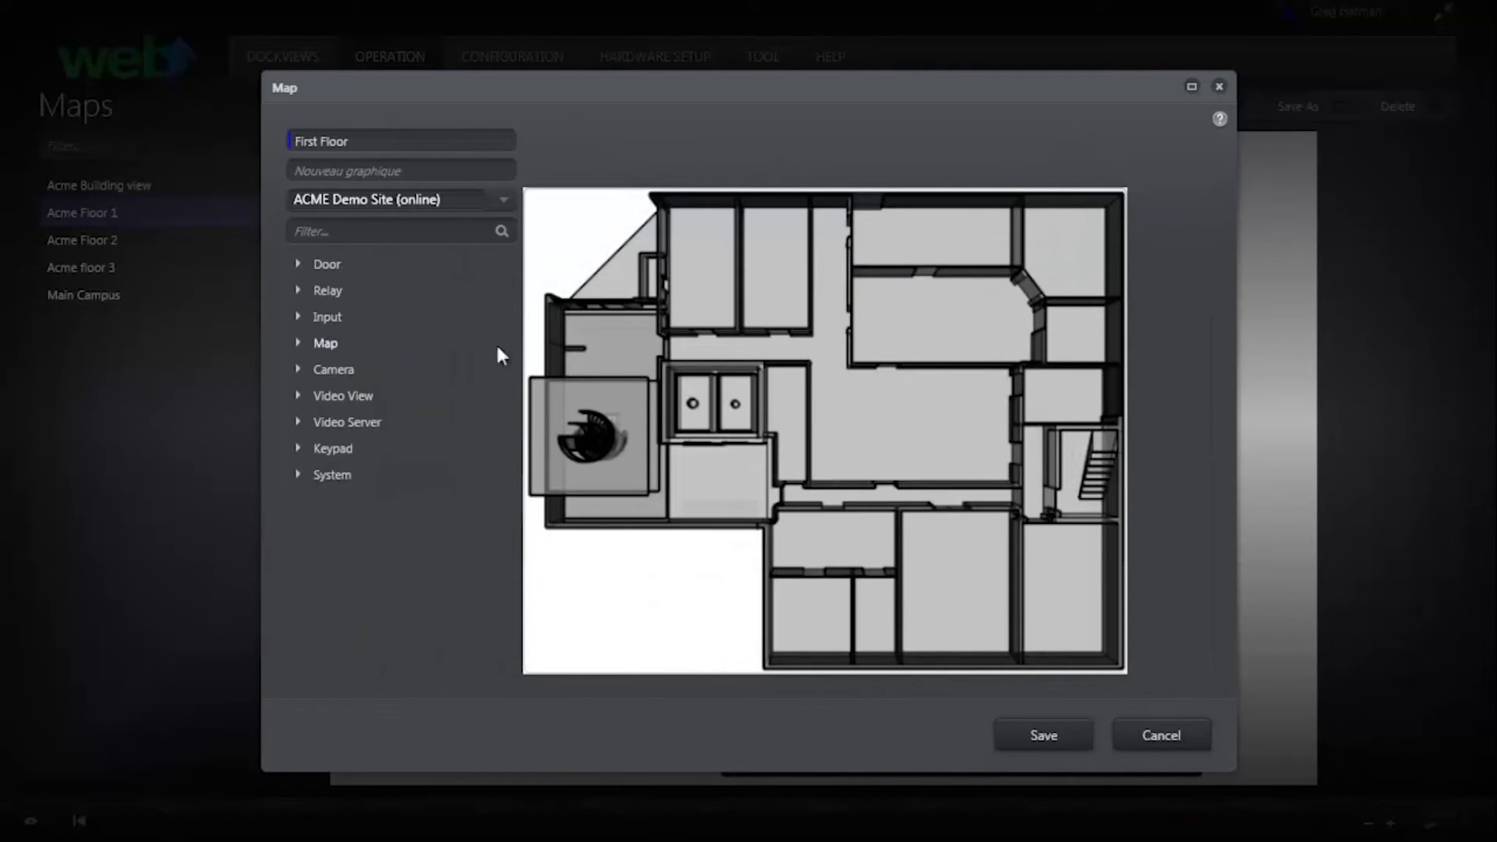
# Step: Place Front Lobby Door 1 and a second door icon onto the floor plan
pyautogui.click(299, 263)
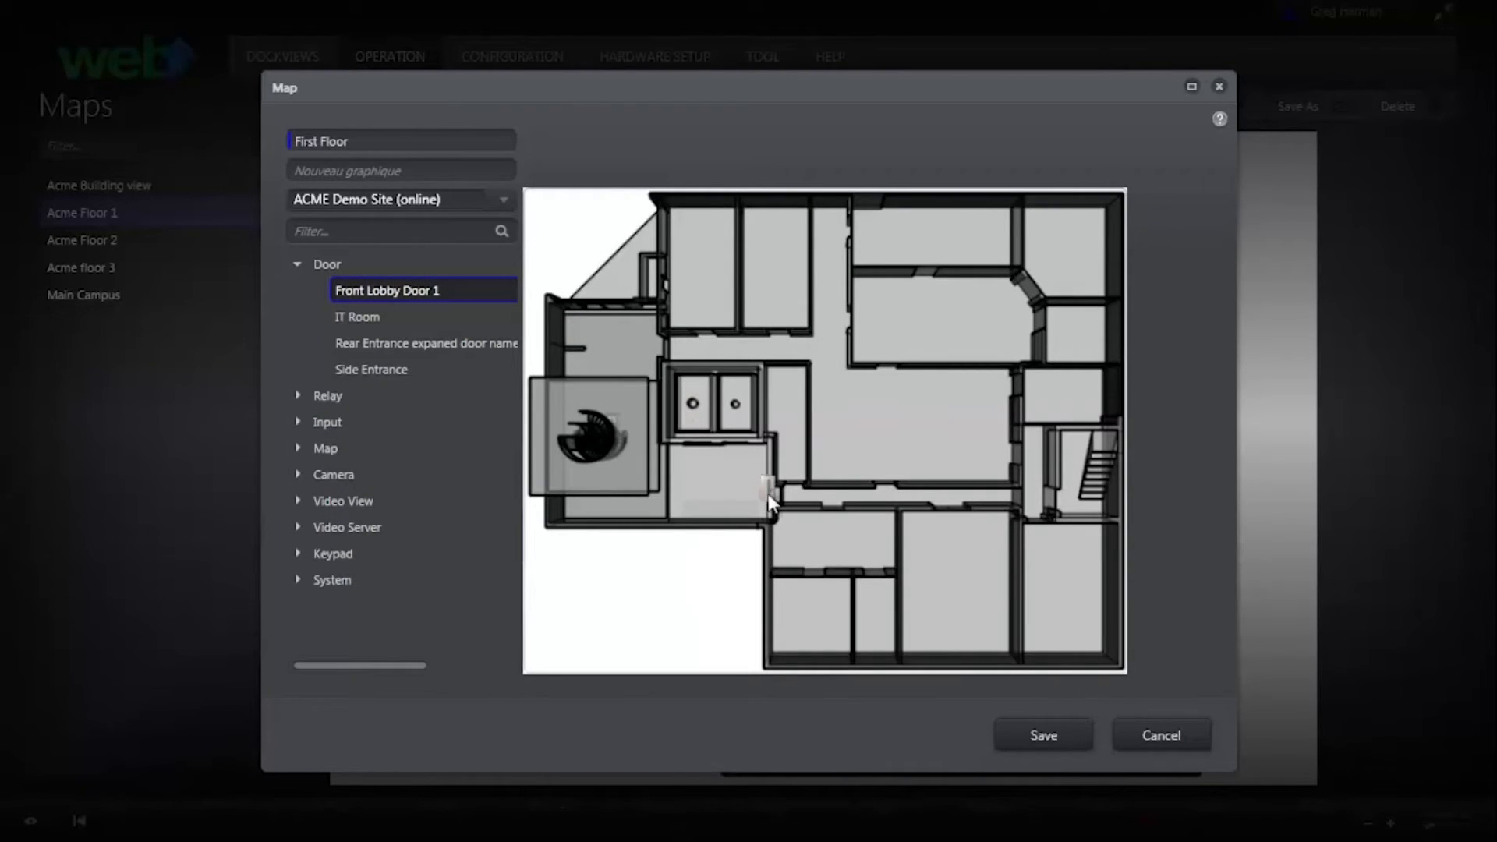
pyautogui.moveTo(770, 500); pyautogui.dragTo(823, 559)
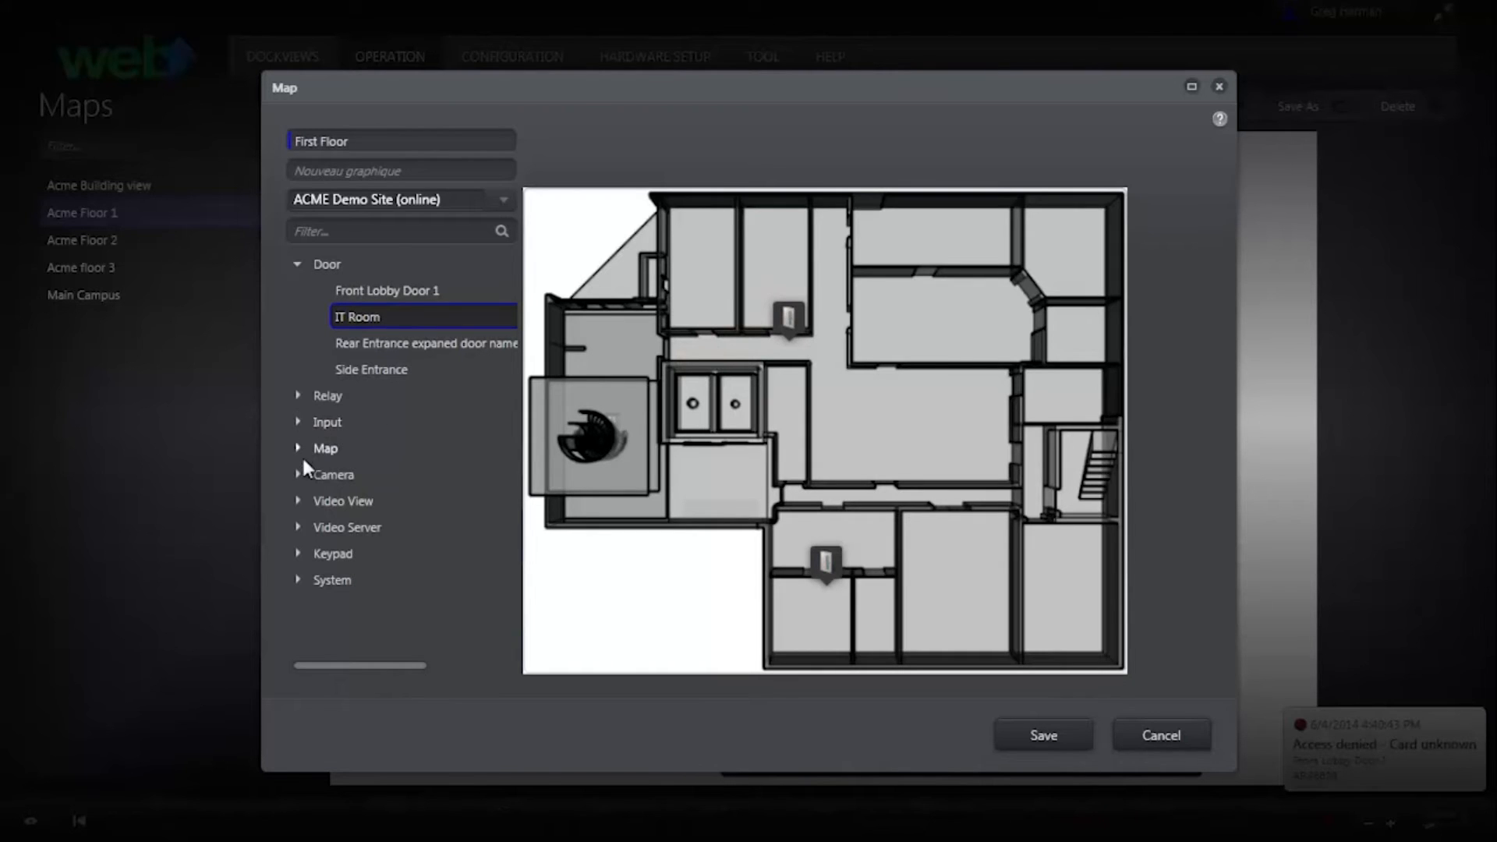
# Step: Place a camera and the Virtual keypad - DSC integration icon onto the plan
pyautogui.click(298, 474)
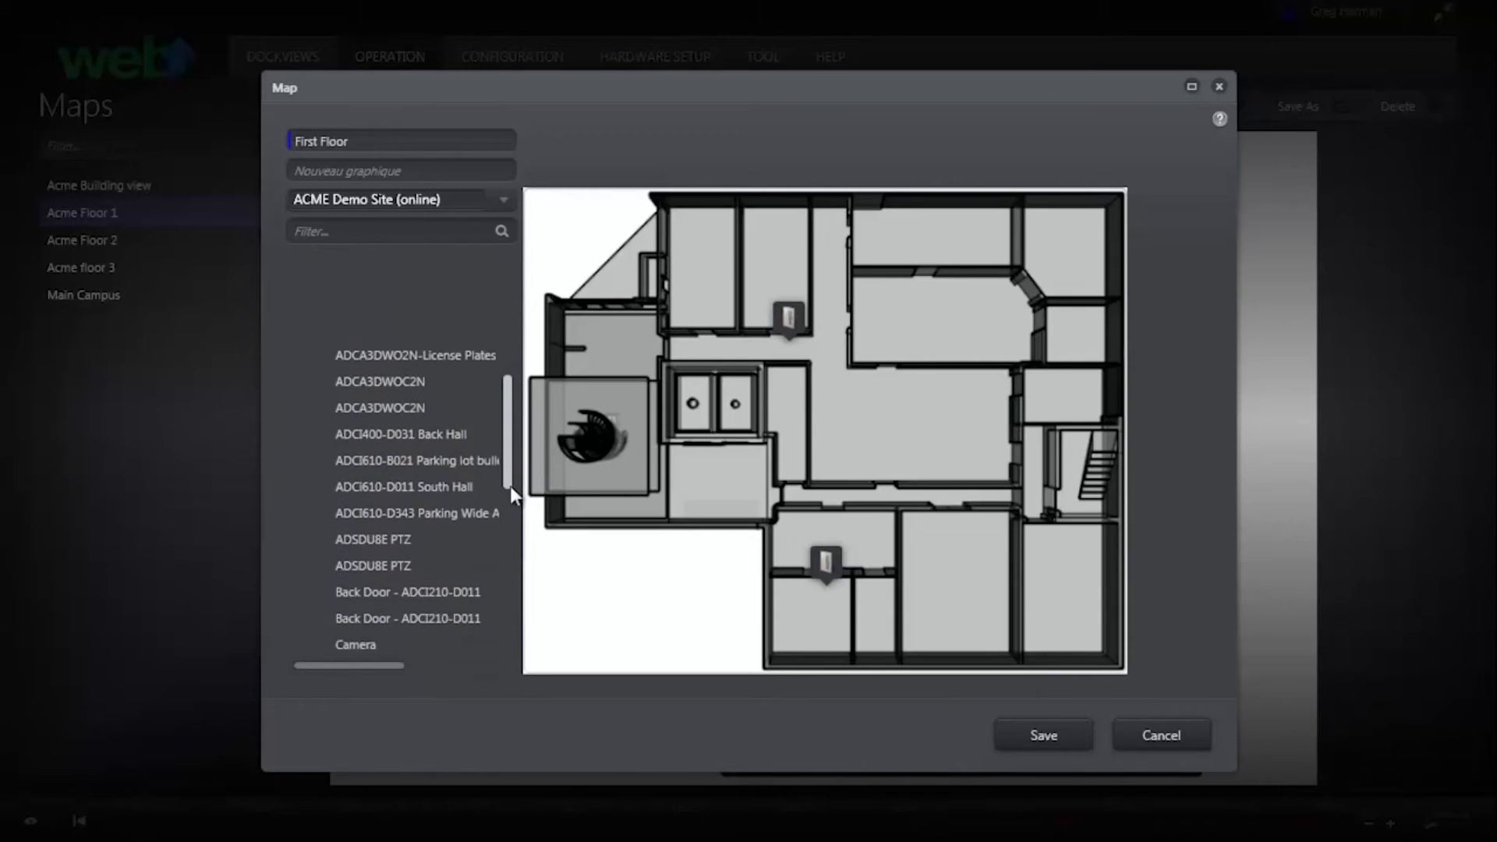
pyautogui.scroll(-3)
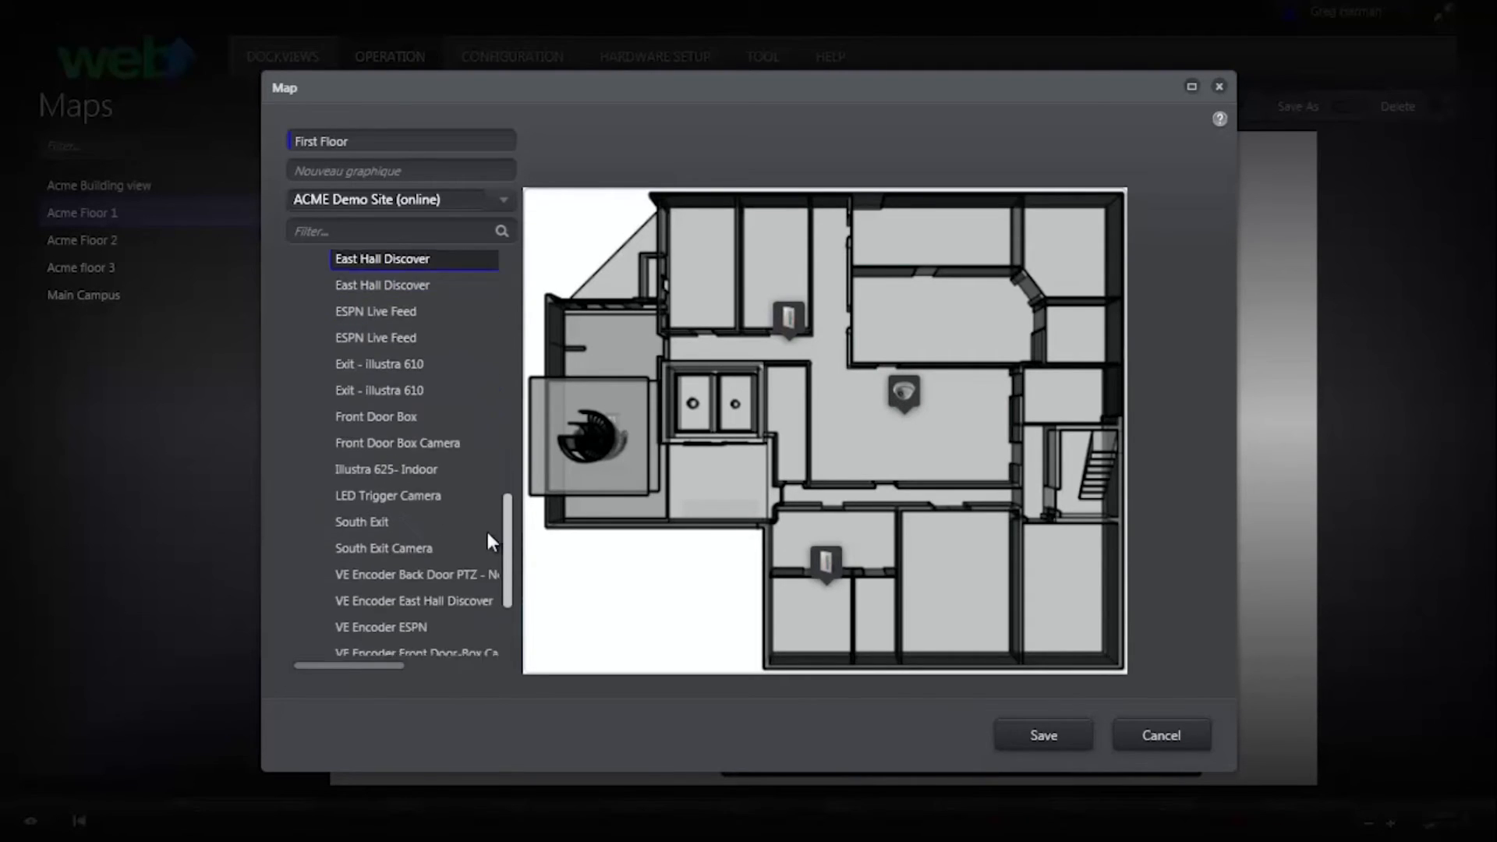
pyautogui.scroll(-3)
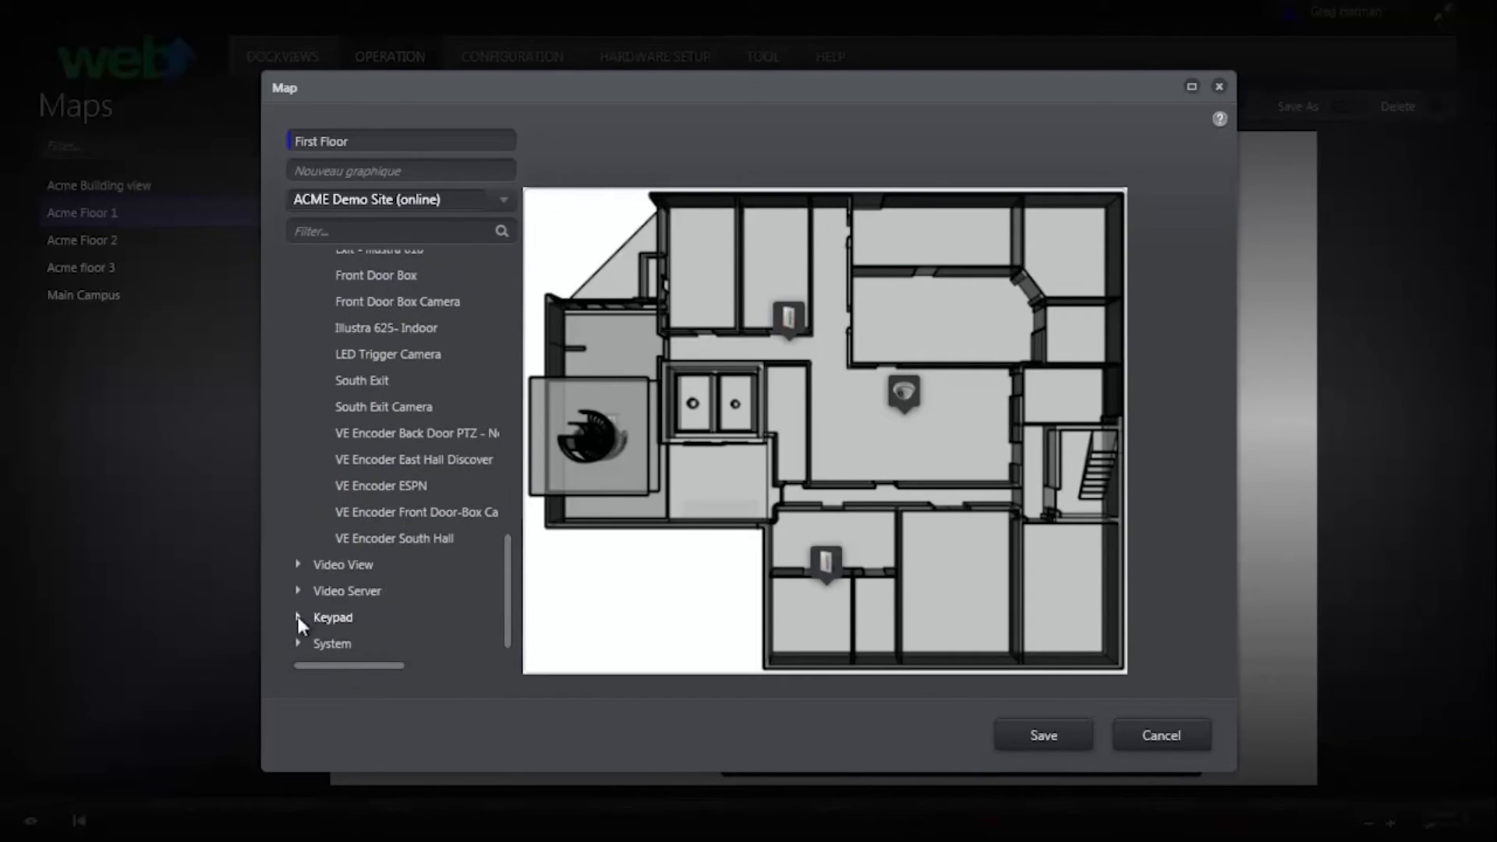
pyautogui.click(300, 618)
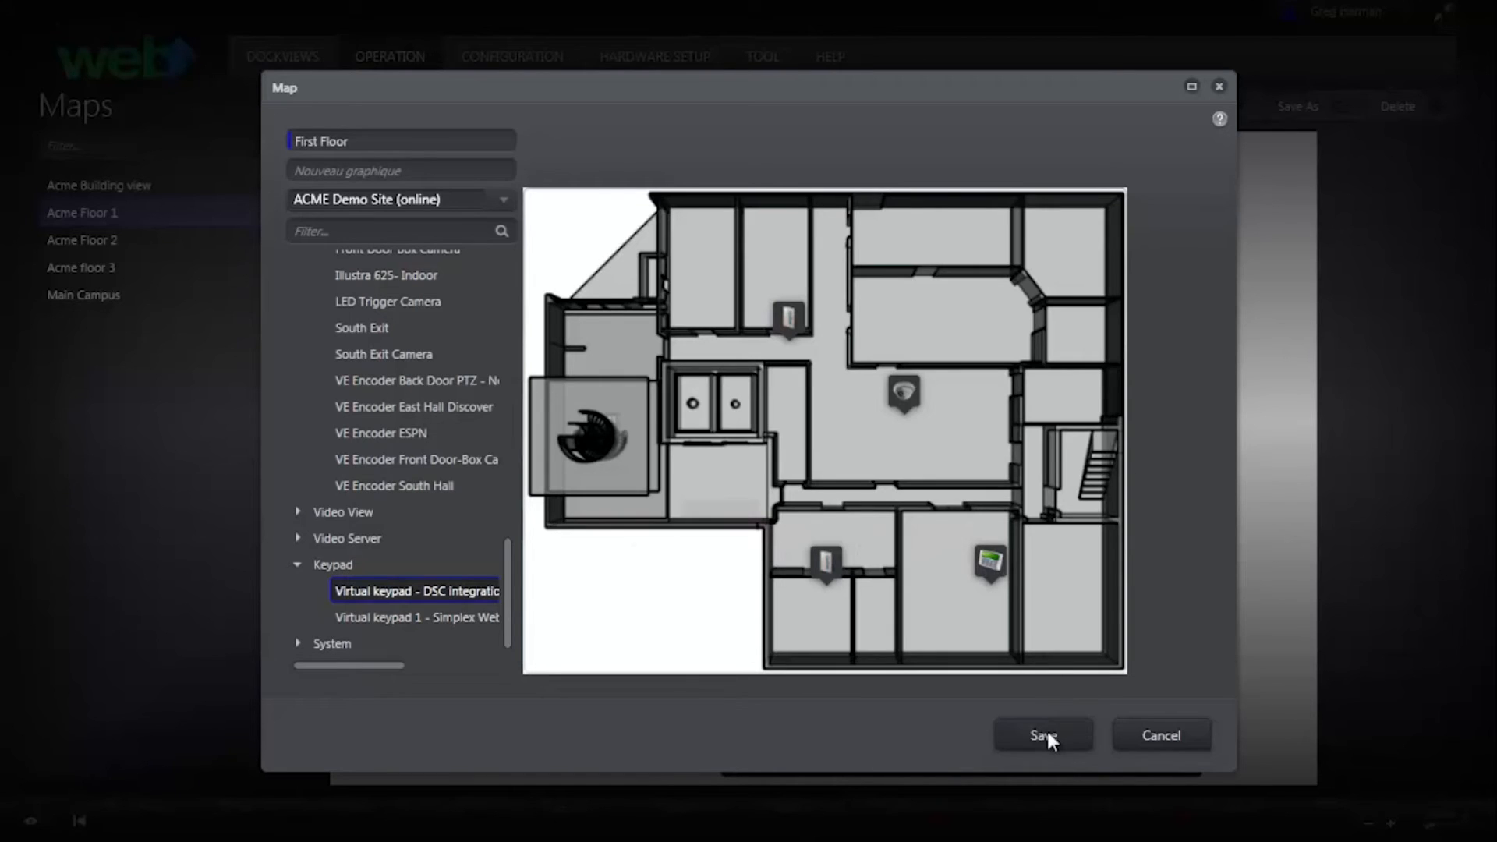
# Step: Save the First Floor map so it appears in the Maps list
pyautogui.click(1042, 735)
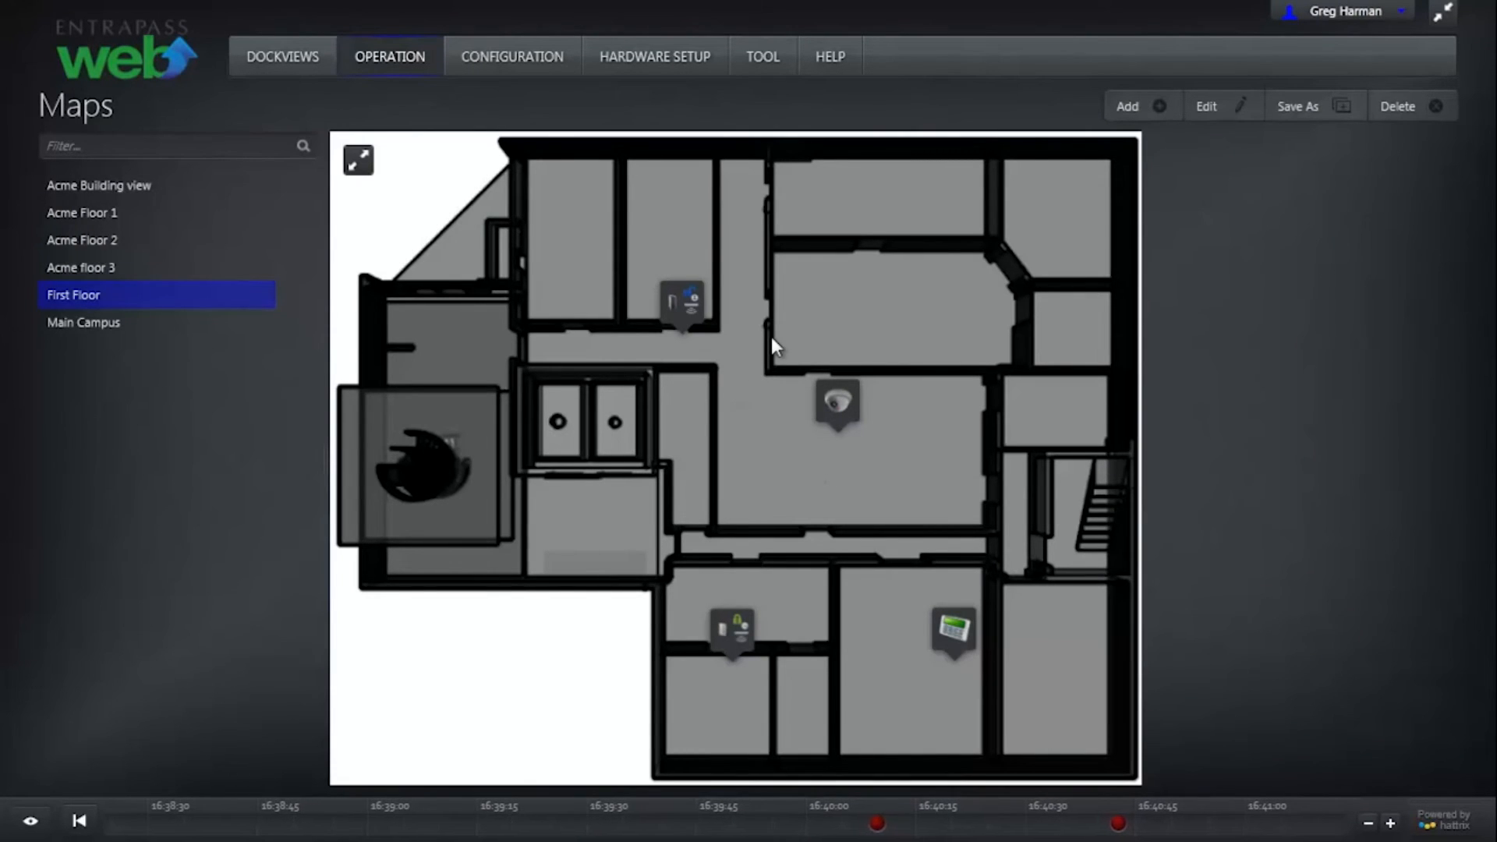
pyautogui.moveTo(683, 306)
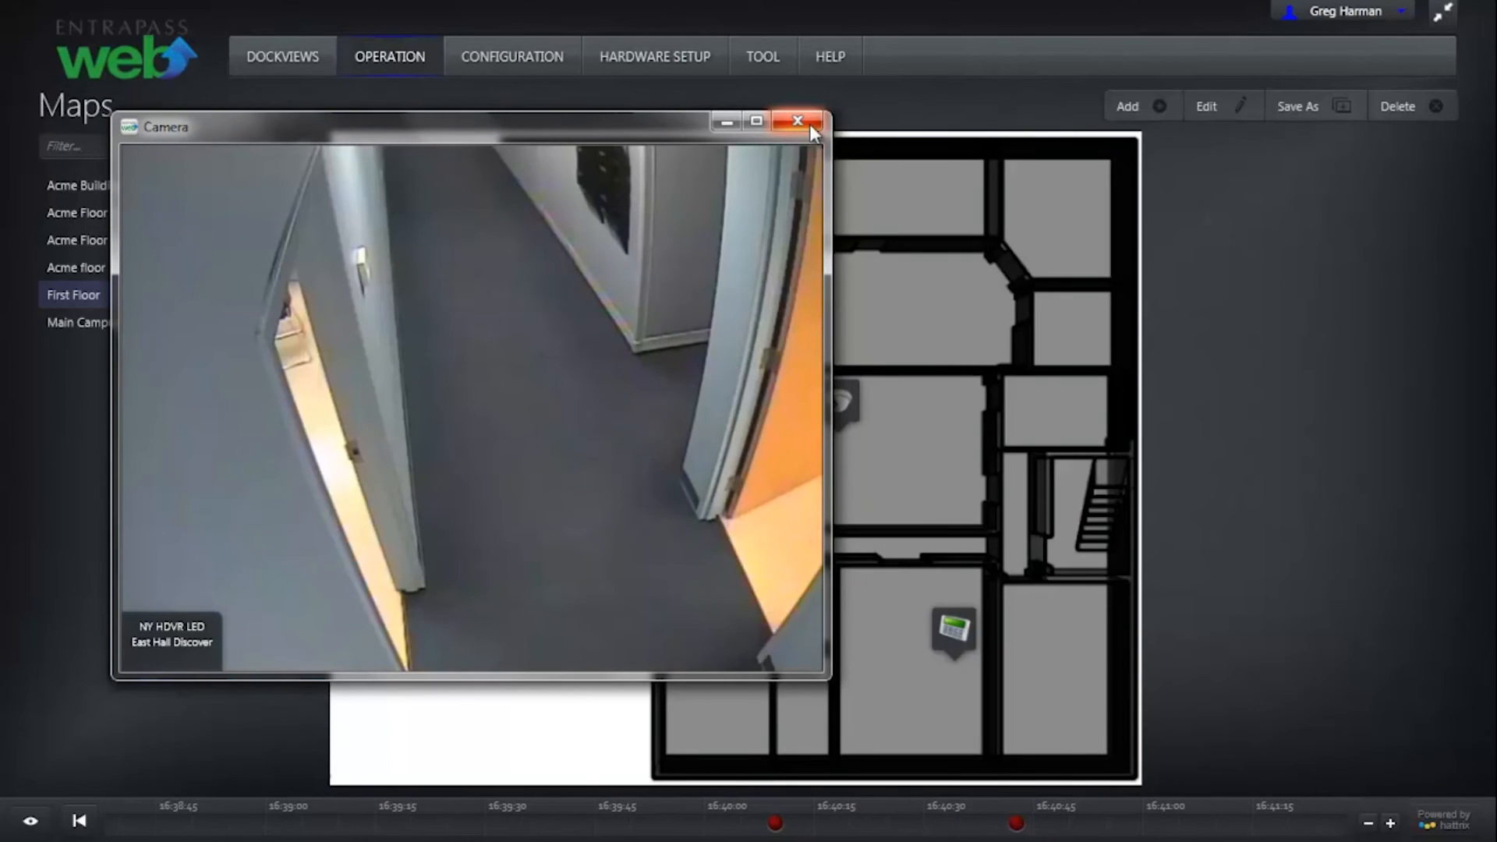
pyautogui.click(799, 120)
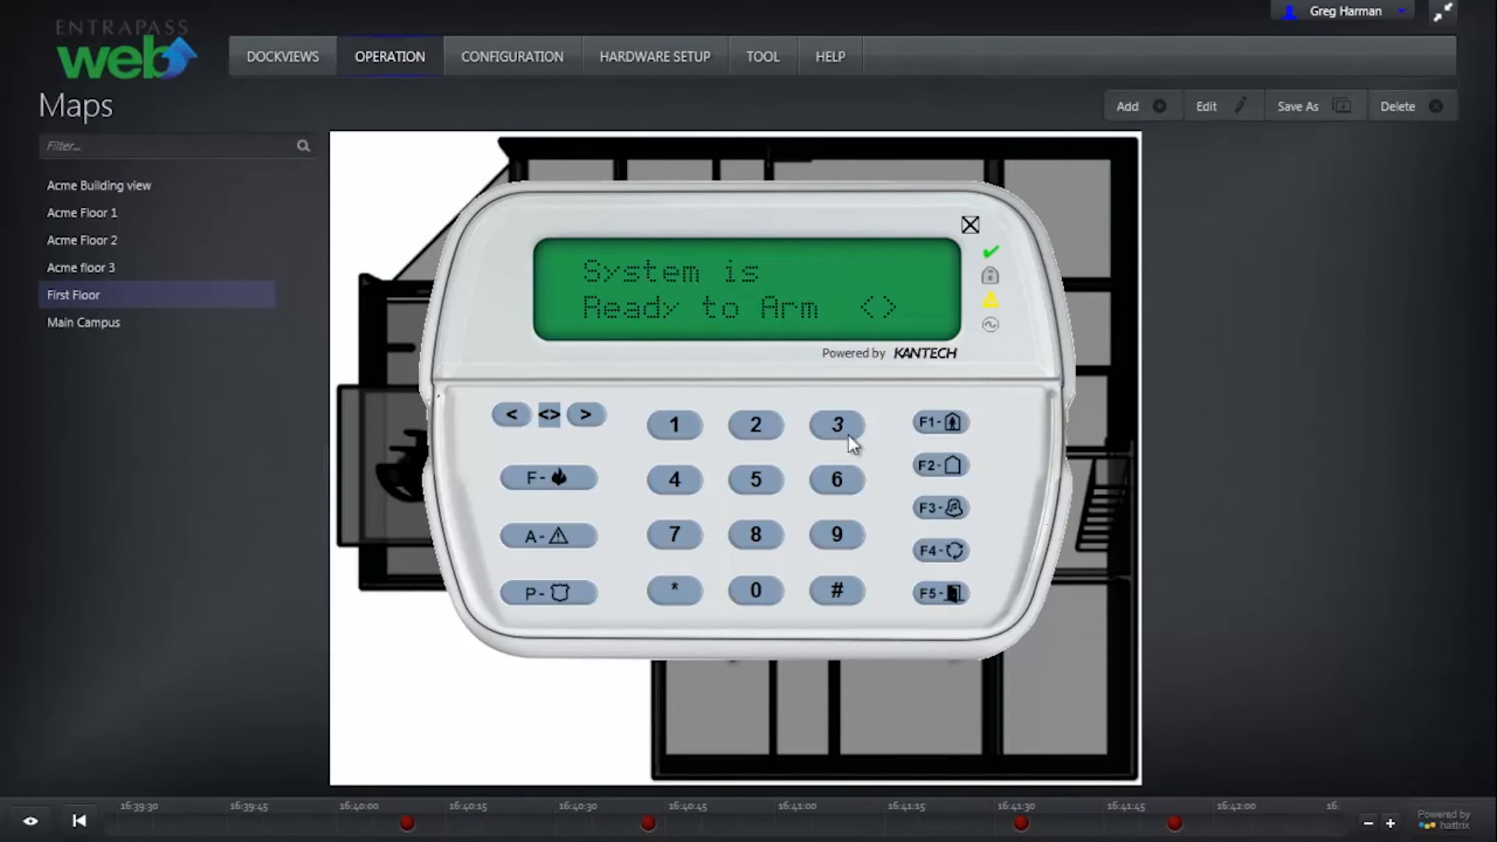
pyautogui.moveTo(675, 479)
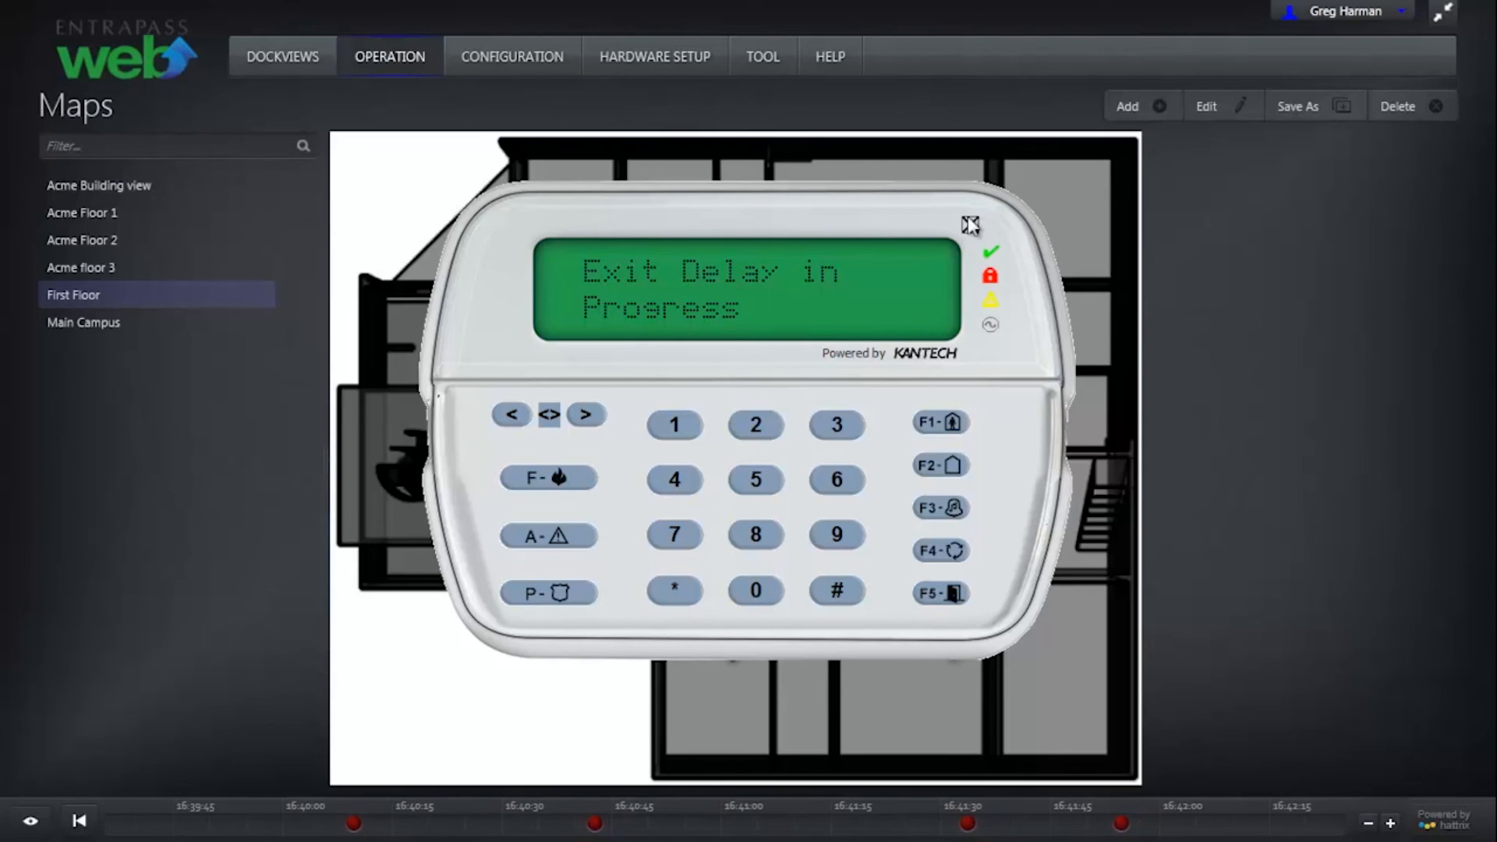
# Step: Close the virtual keypad after arming starts the exit delay
pyautogui.click(83, 212)
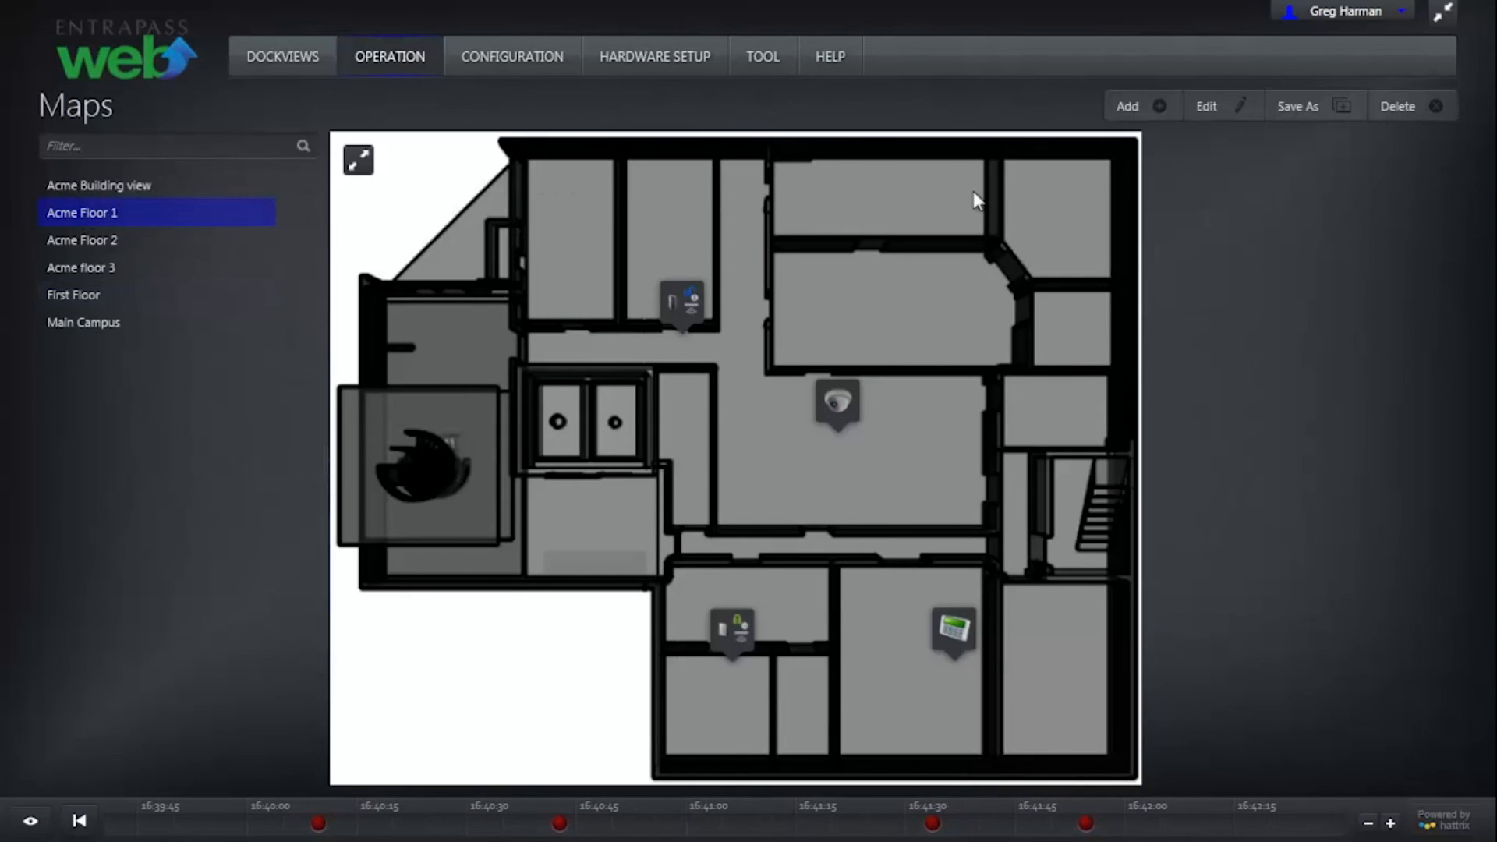